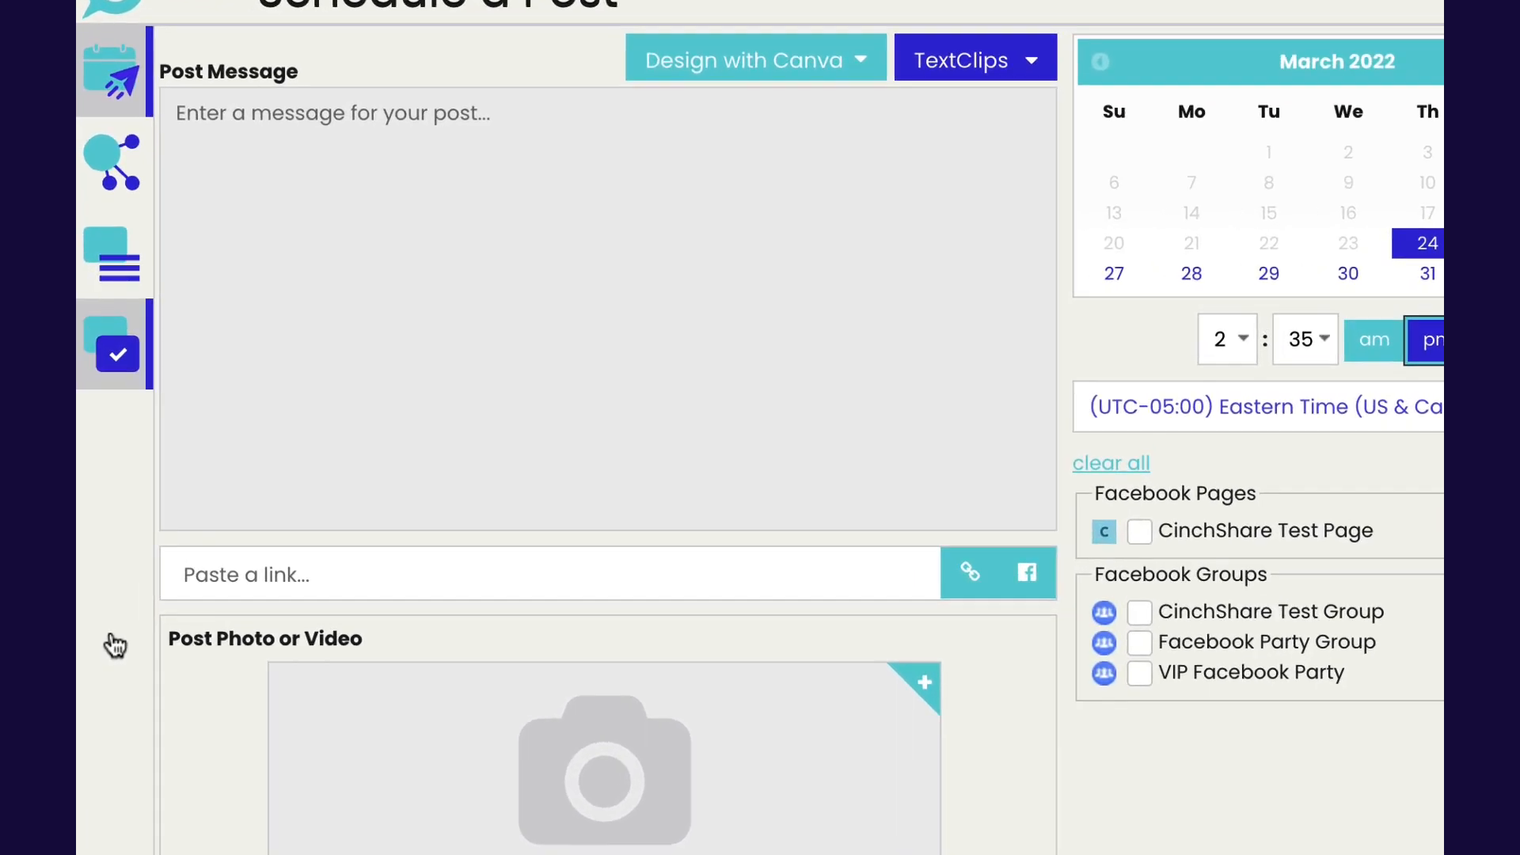
Step: Show the Manage Posts library with Party Graphics and Saved folders expanded to their subfolders
{"action": "left_click", "coordinate": [114, 348]}
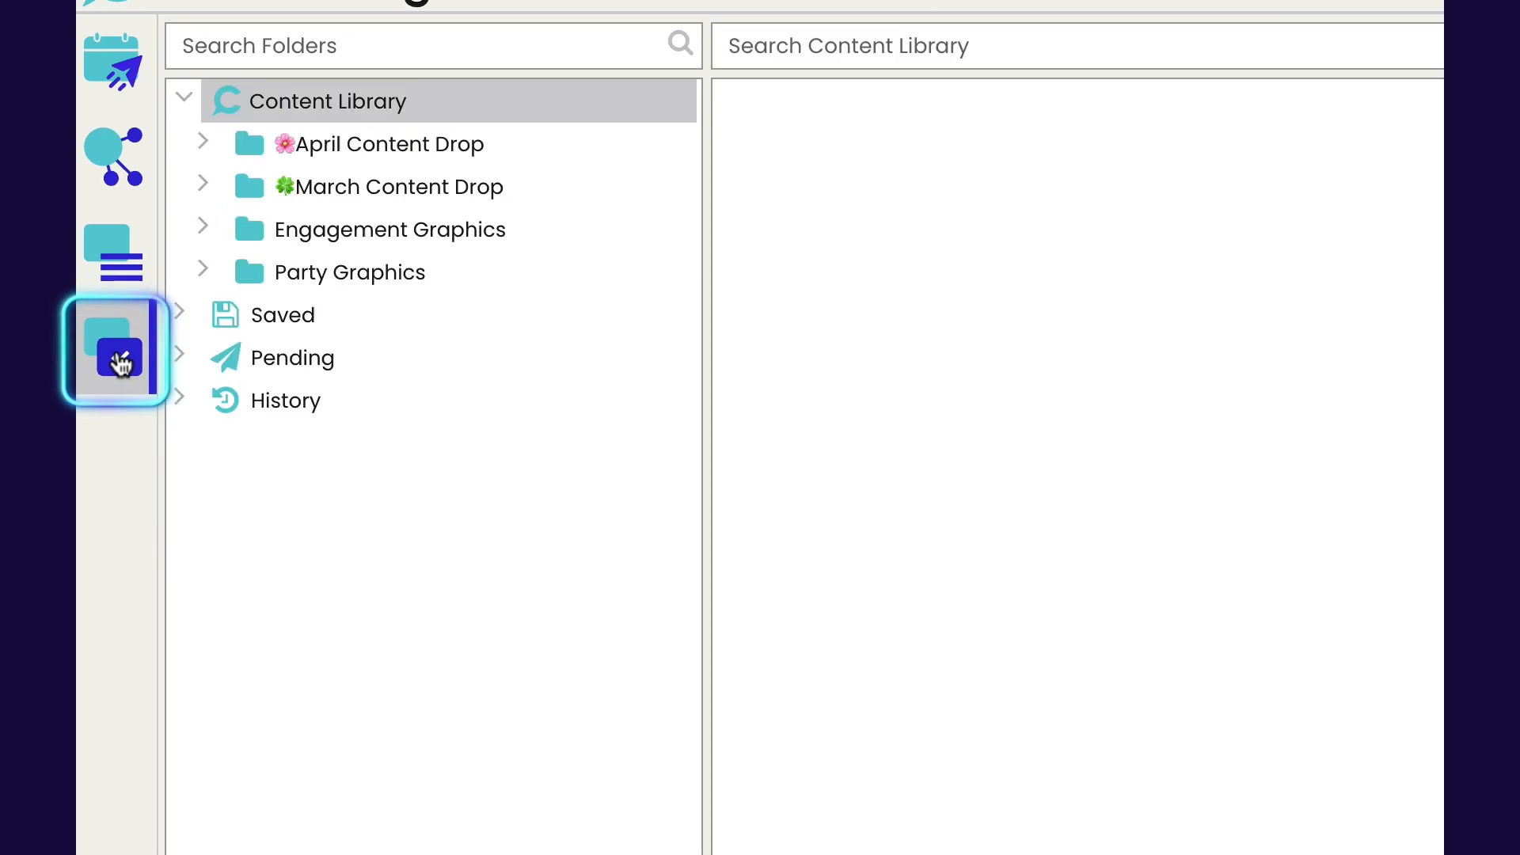
{"action": "left_click", "coordinate": [119, 351]}
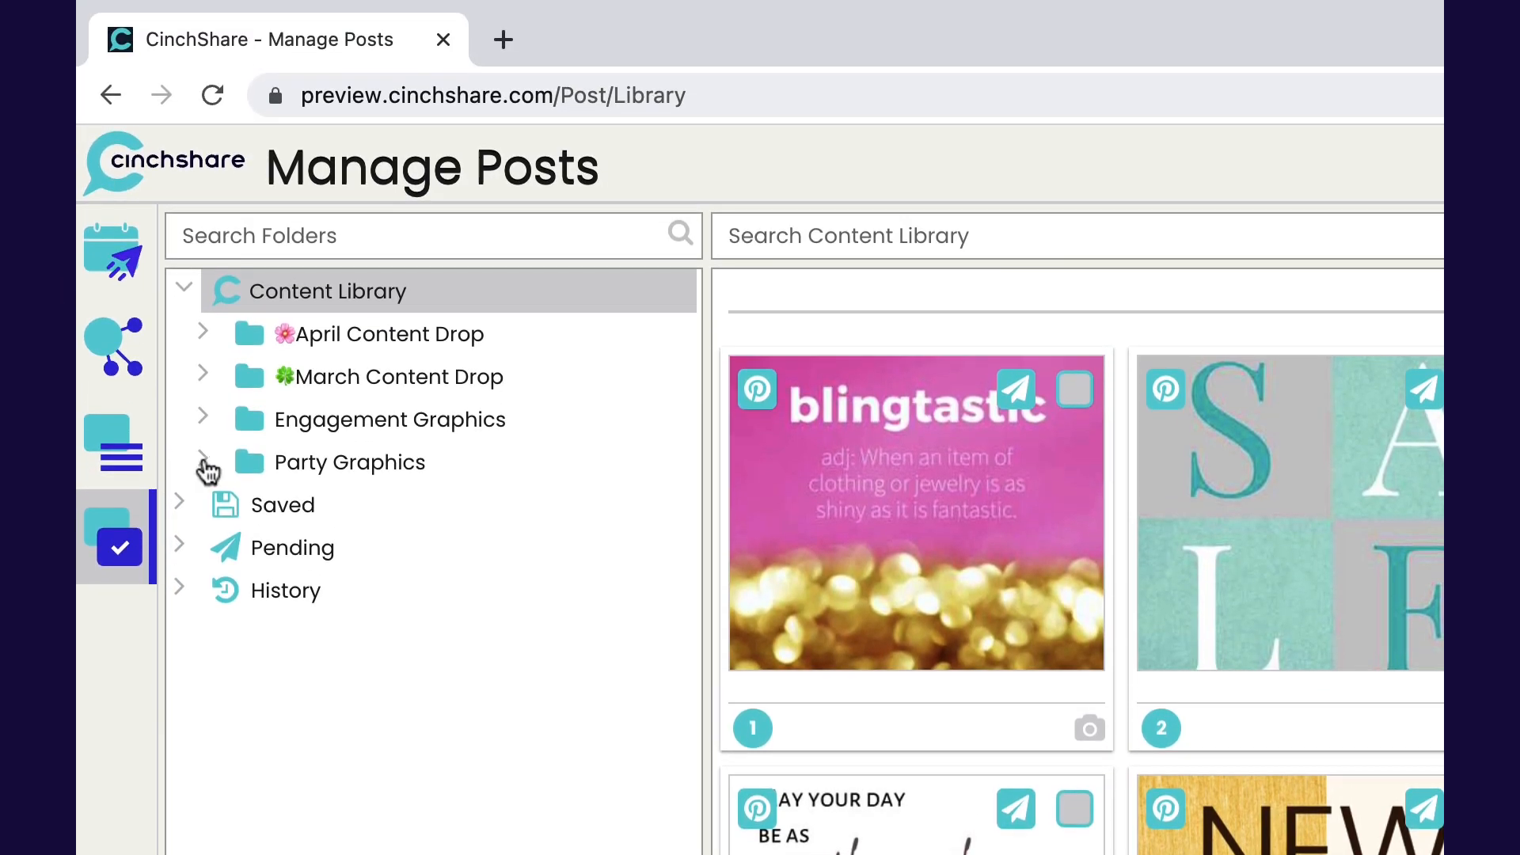
{"action": "left_click", "coordinate": [203, 461]}
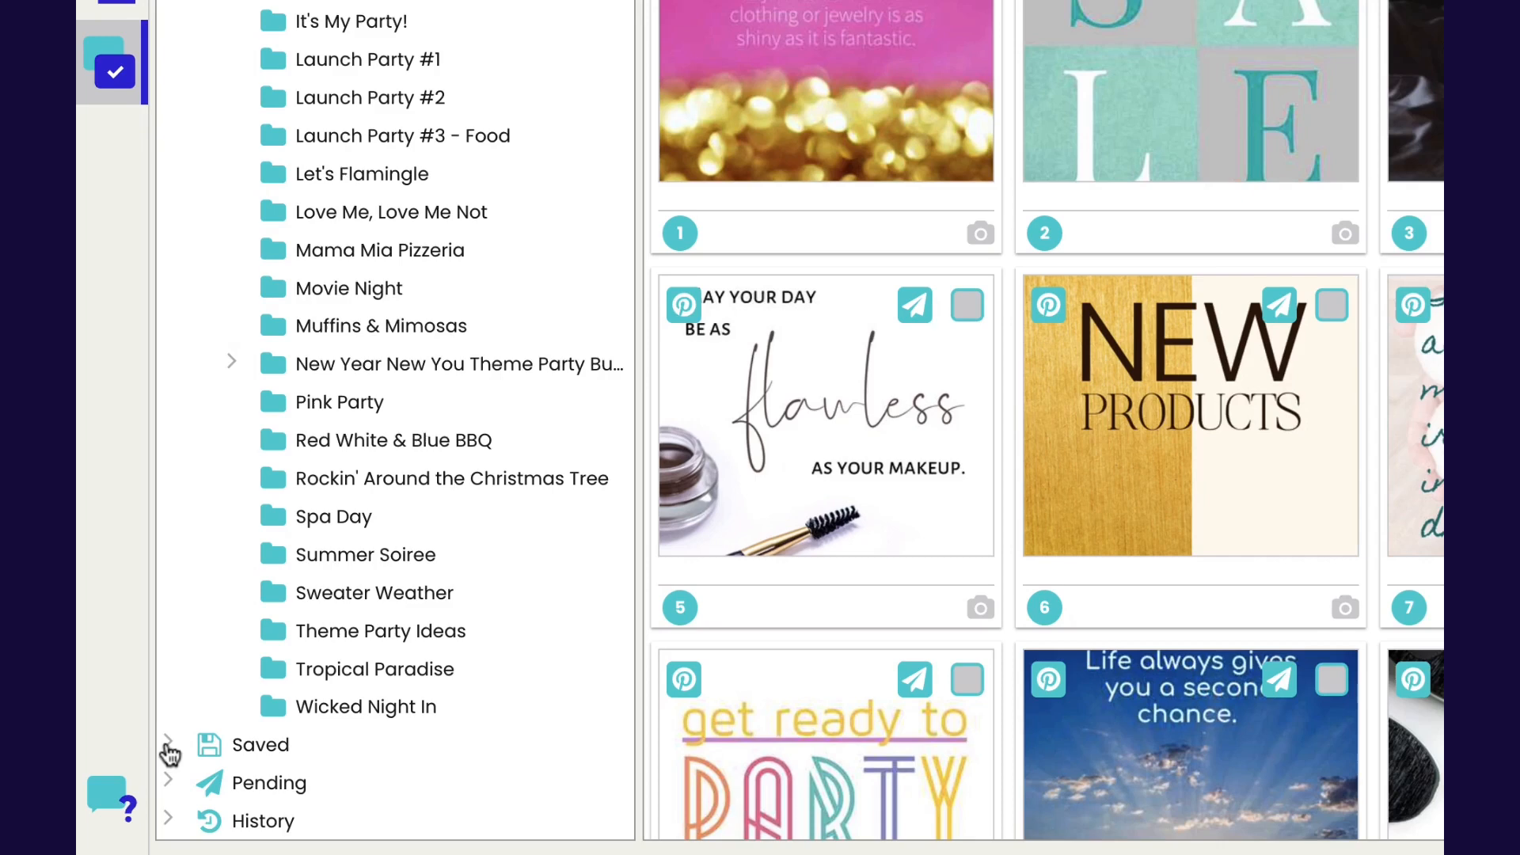
{"action": "left_click", "coordinate": [168, 745]}
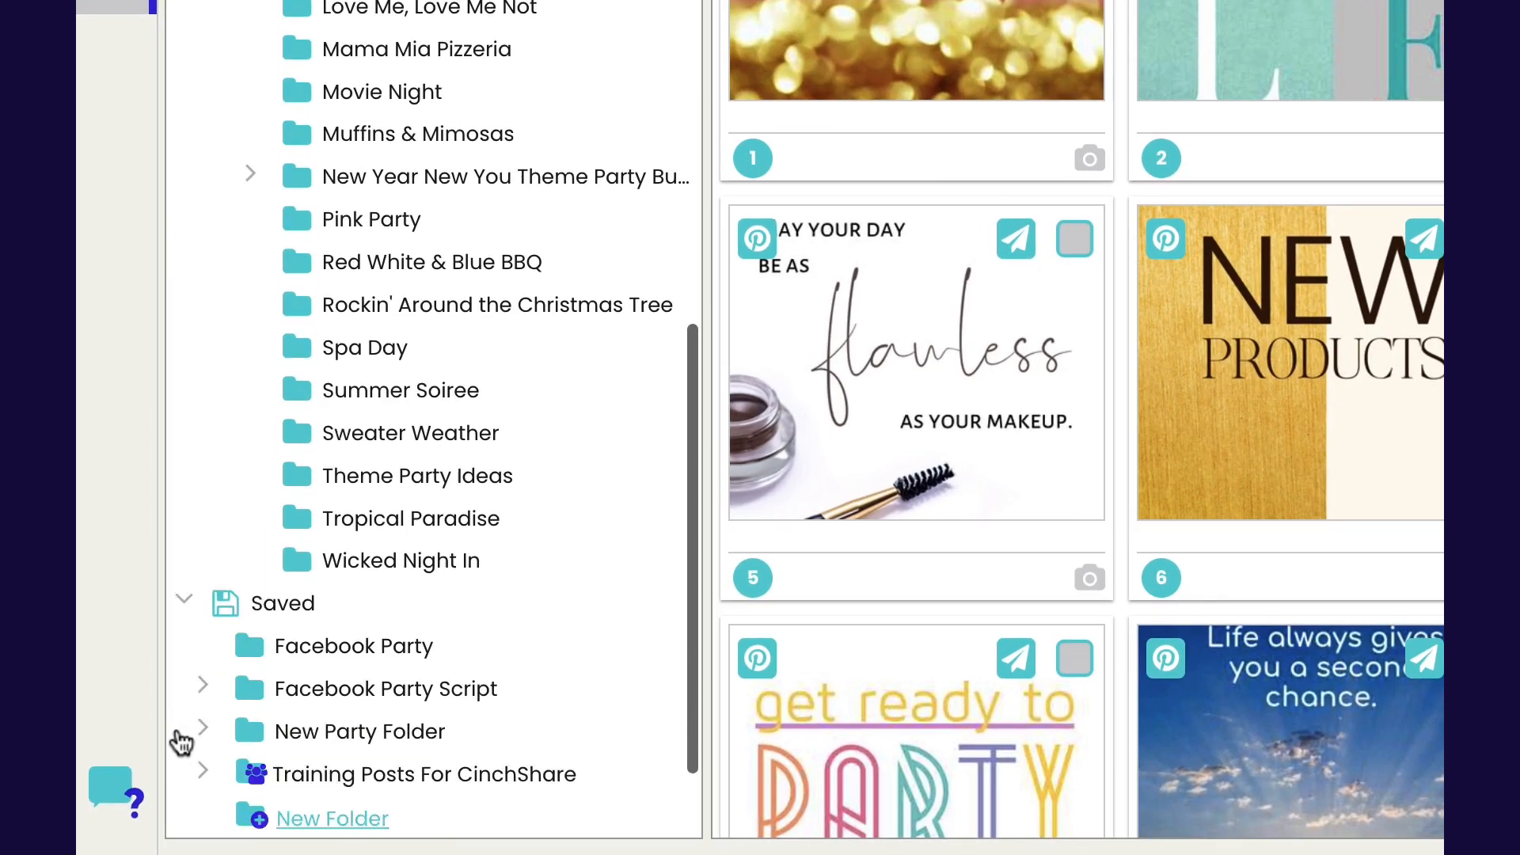
{"action": "scroll", "scroll_direction": "down", "scroll_amount": 3}
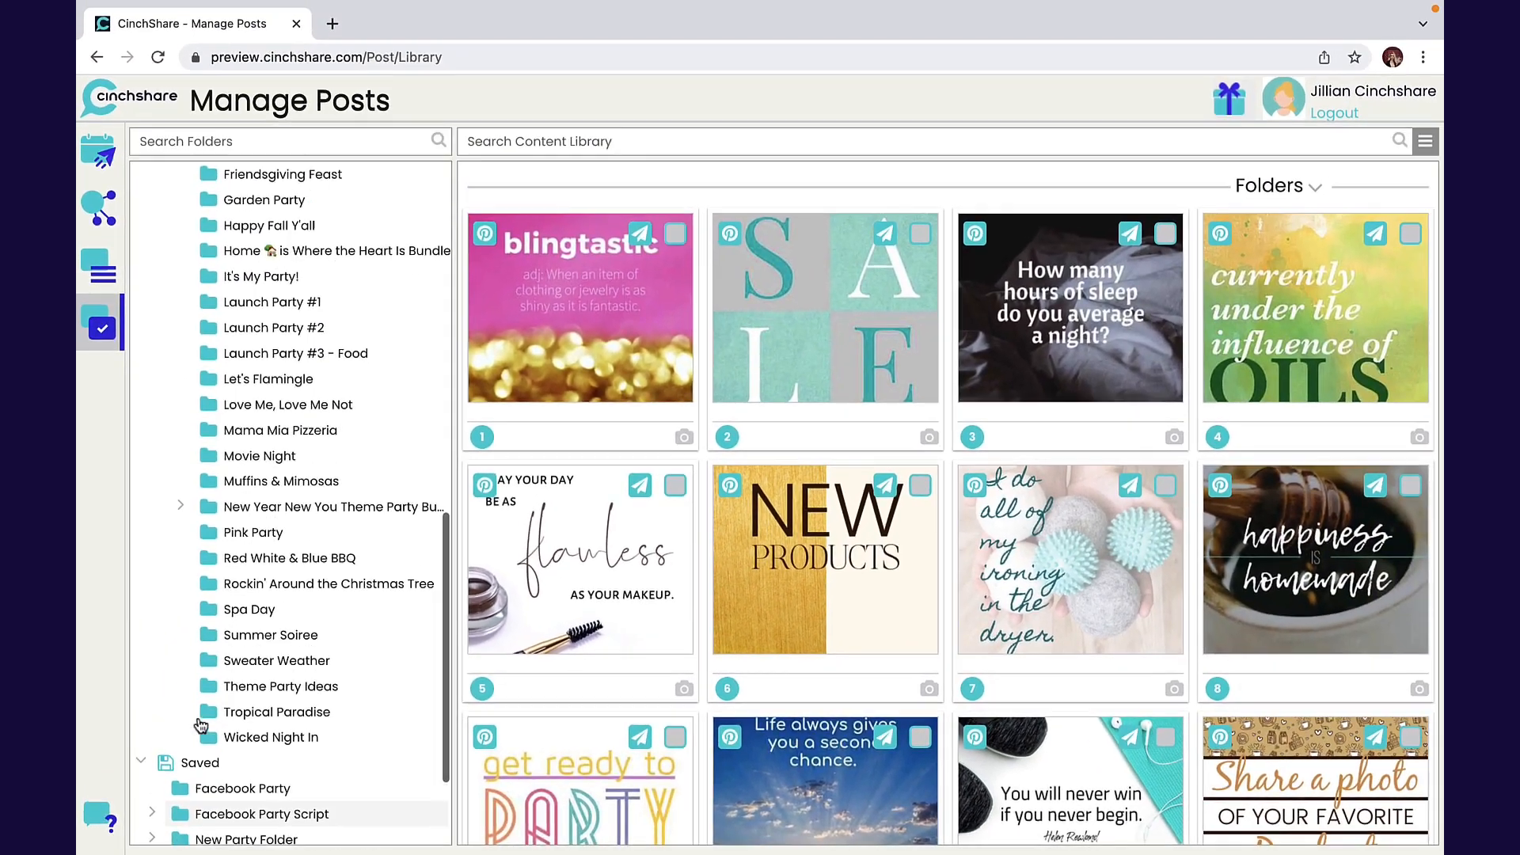
Step: Select every post in the Spa Day folder and start a batch post of the 13 selected
{"action": "left_click", "coordinate": [249, 609]}
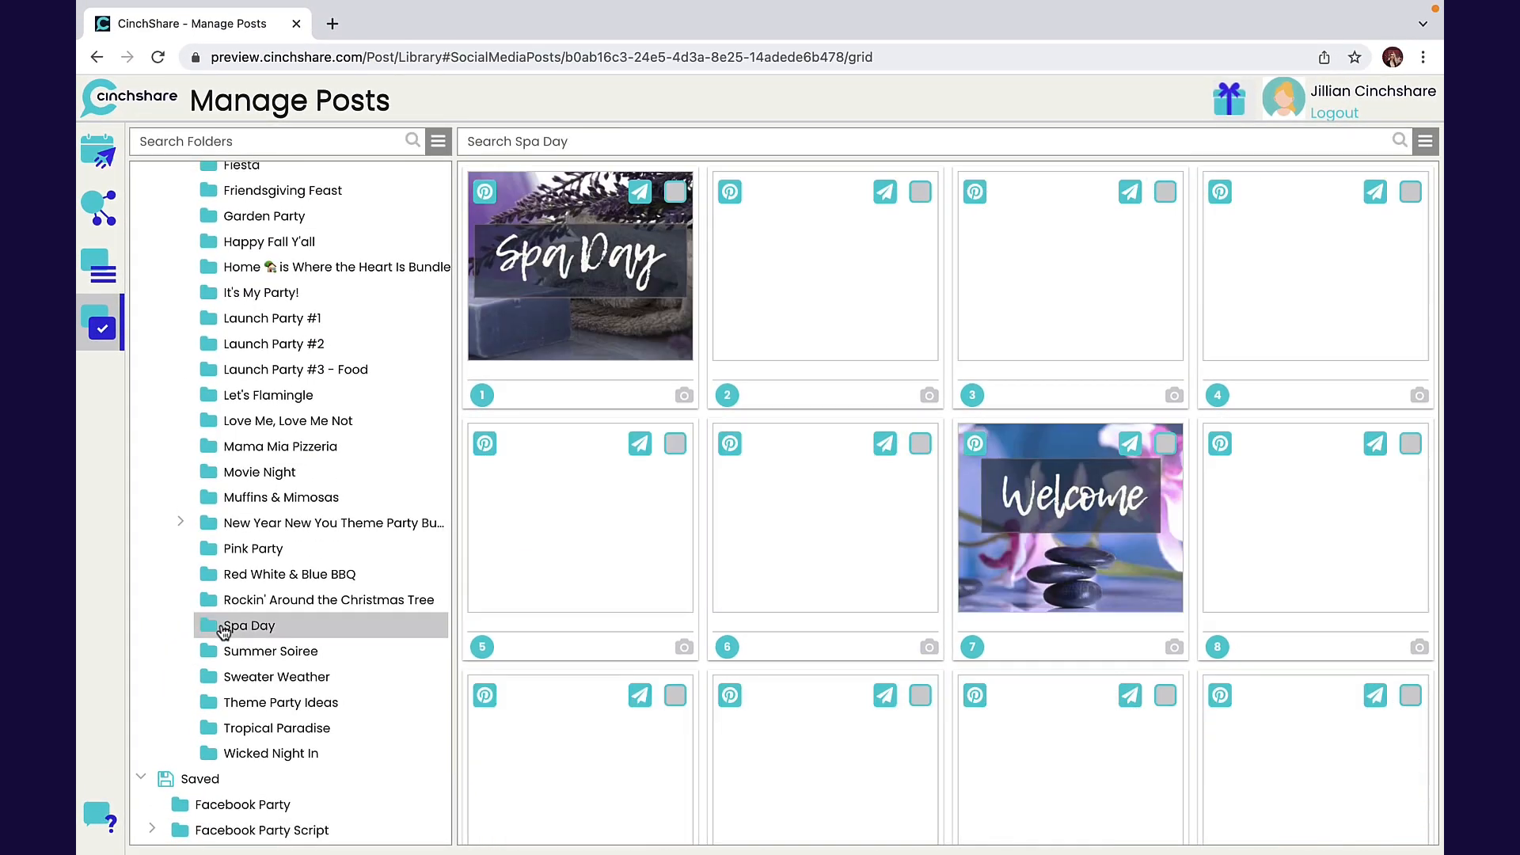
{"action": "left_click", "coordinate": [247, 626]}
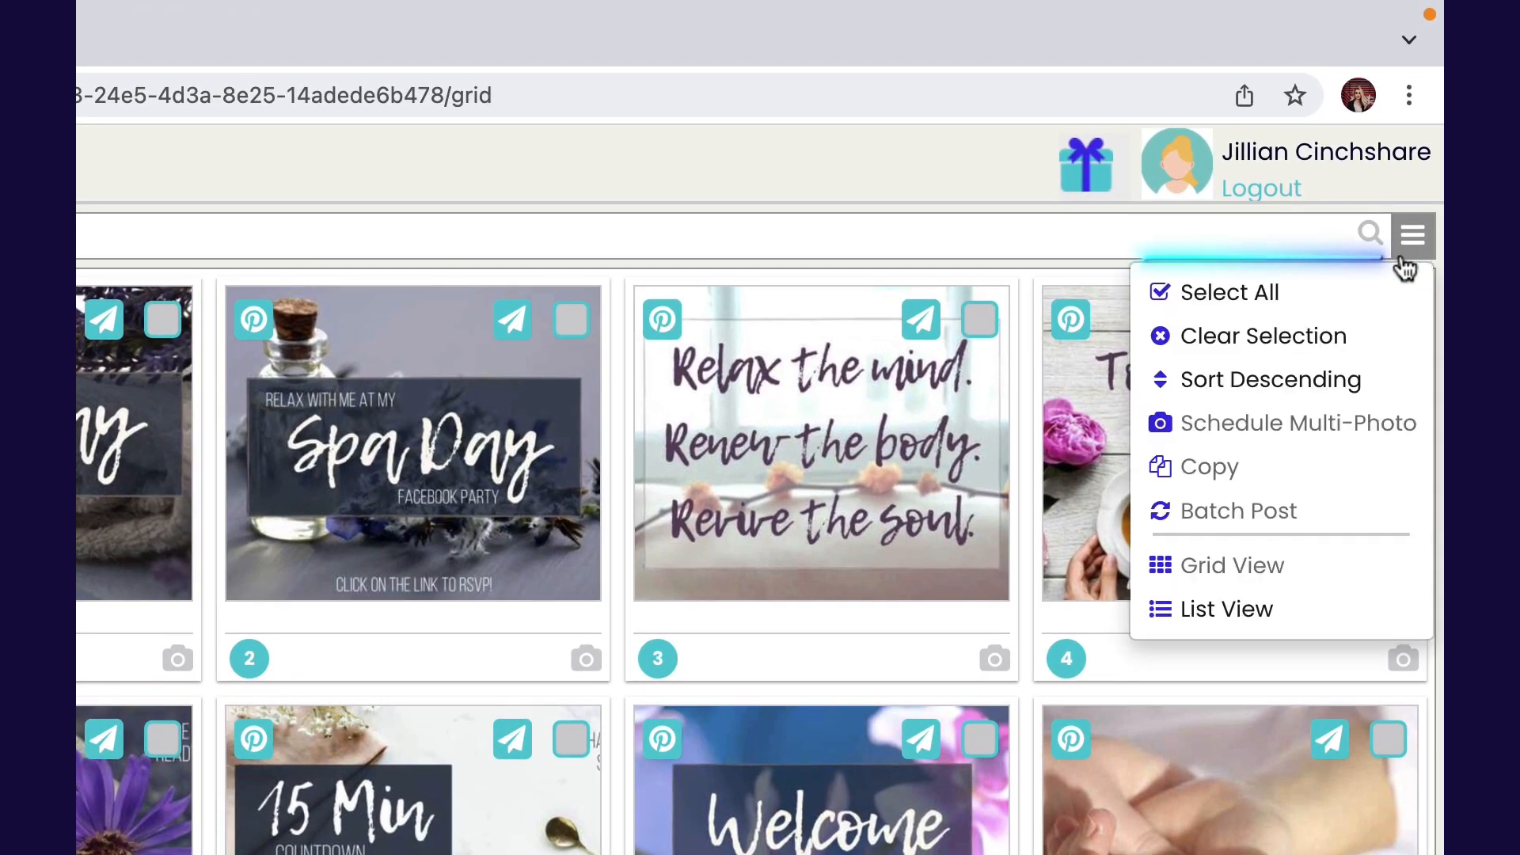
{"action": "left_click", "coordinate": [1229, 292]}
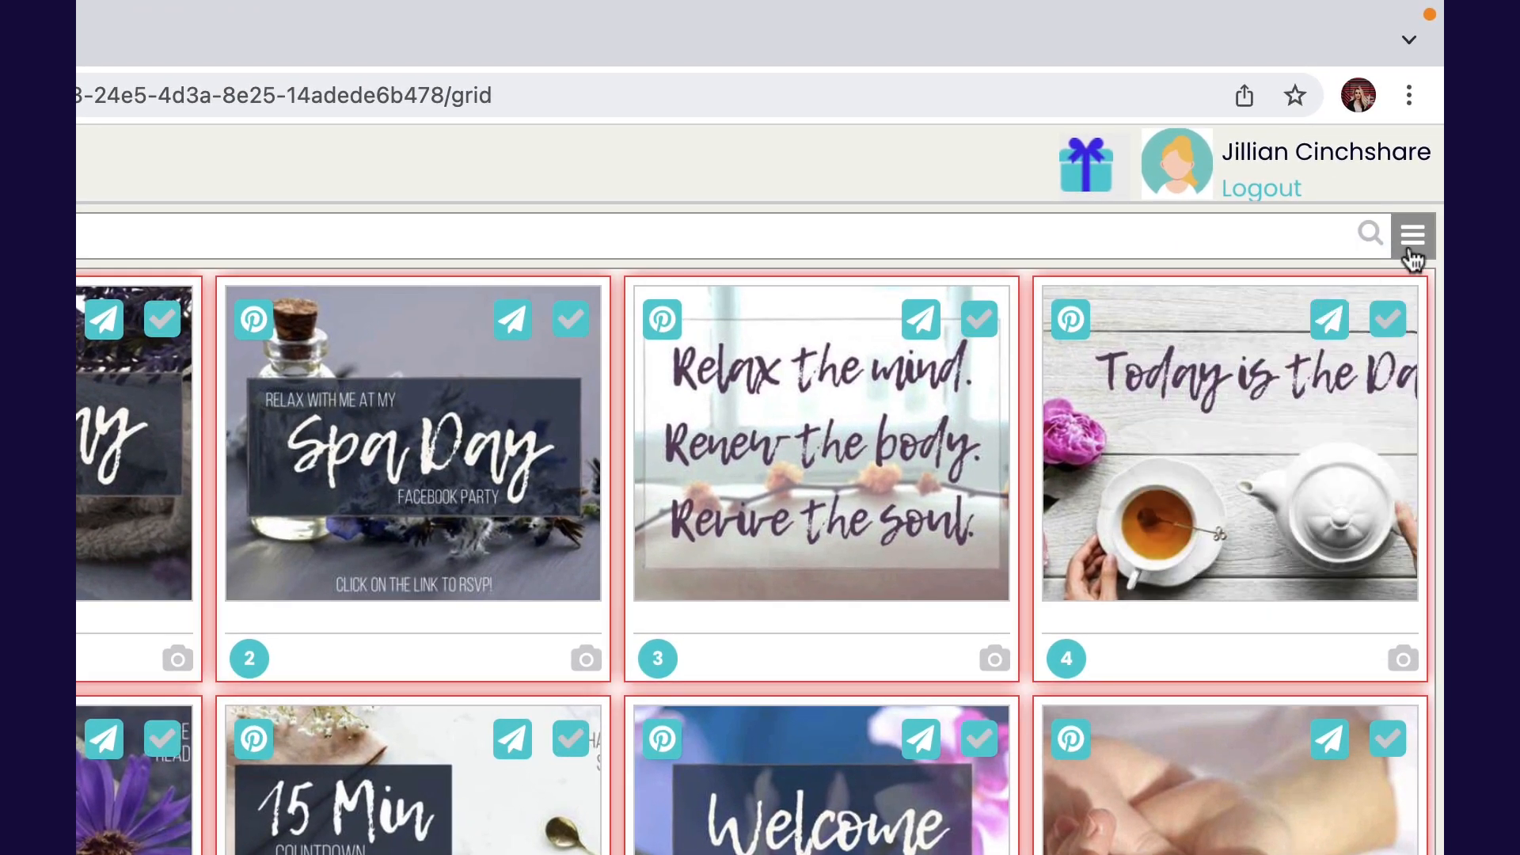
{"action": "left_click", "coordinate": [1413, 236]}
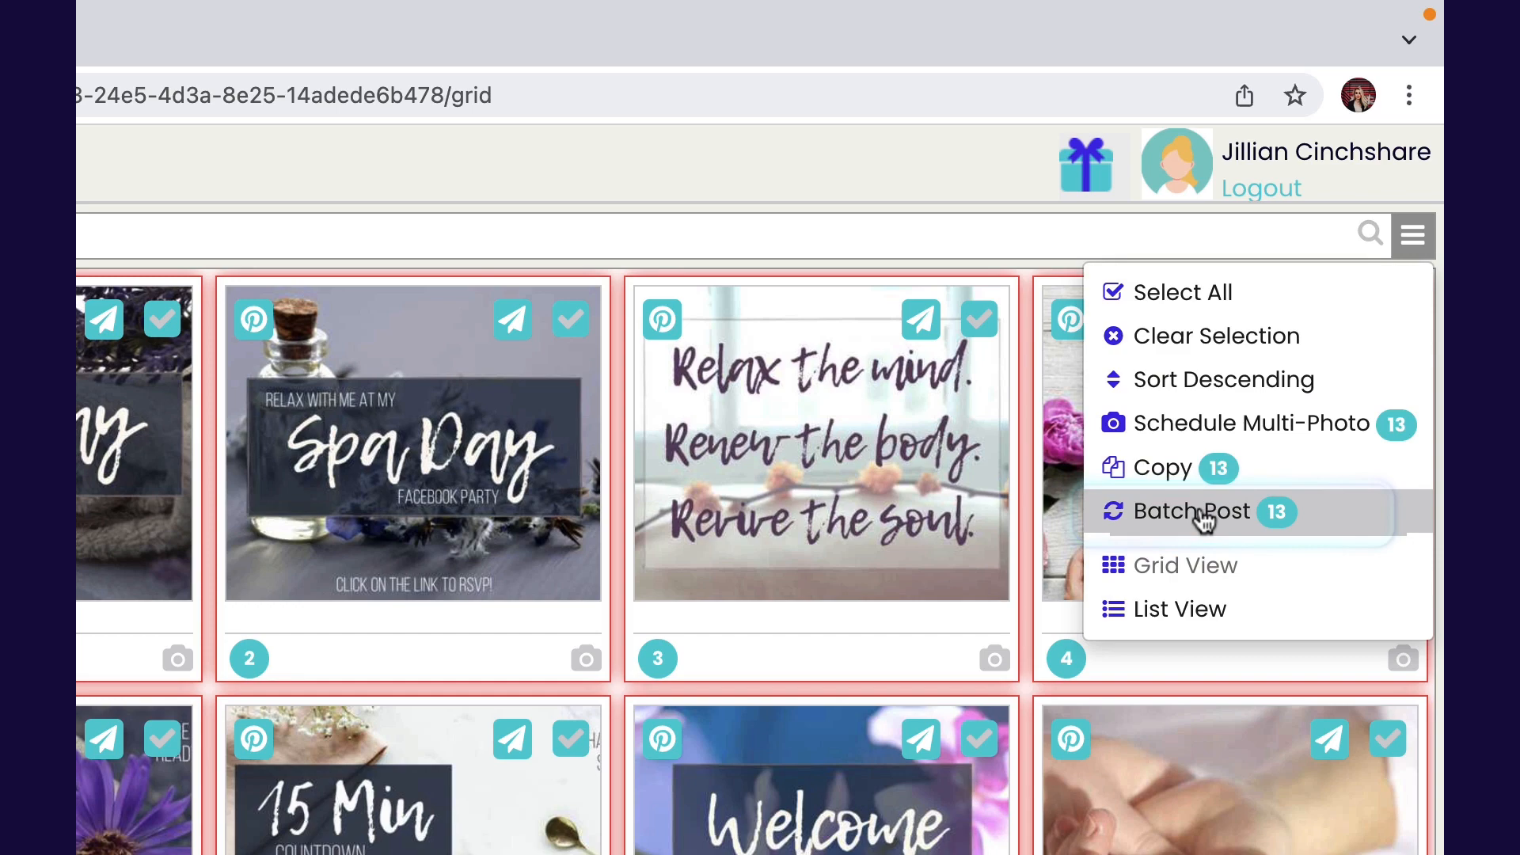
{"action": "left_click", "coordinate": [1191, 511]}
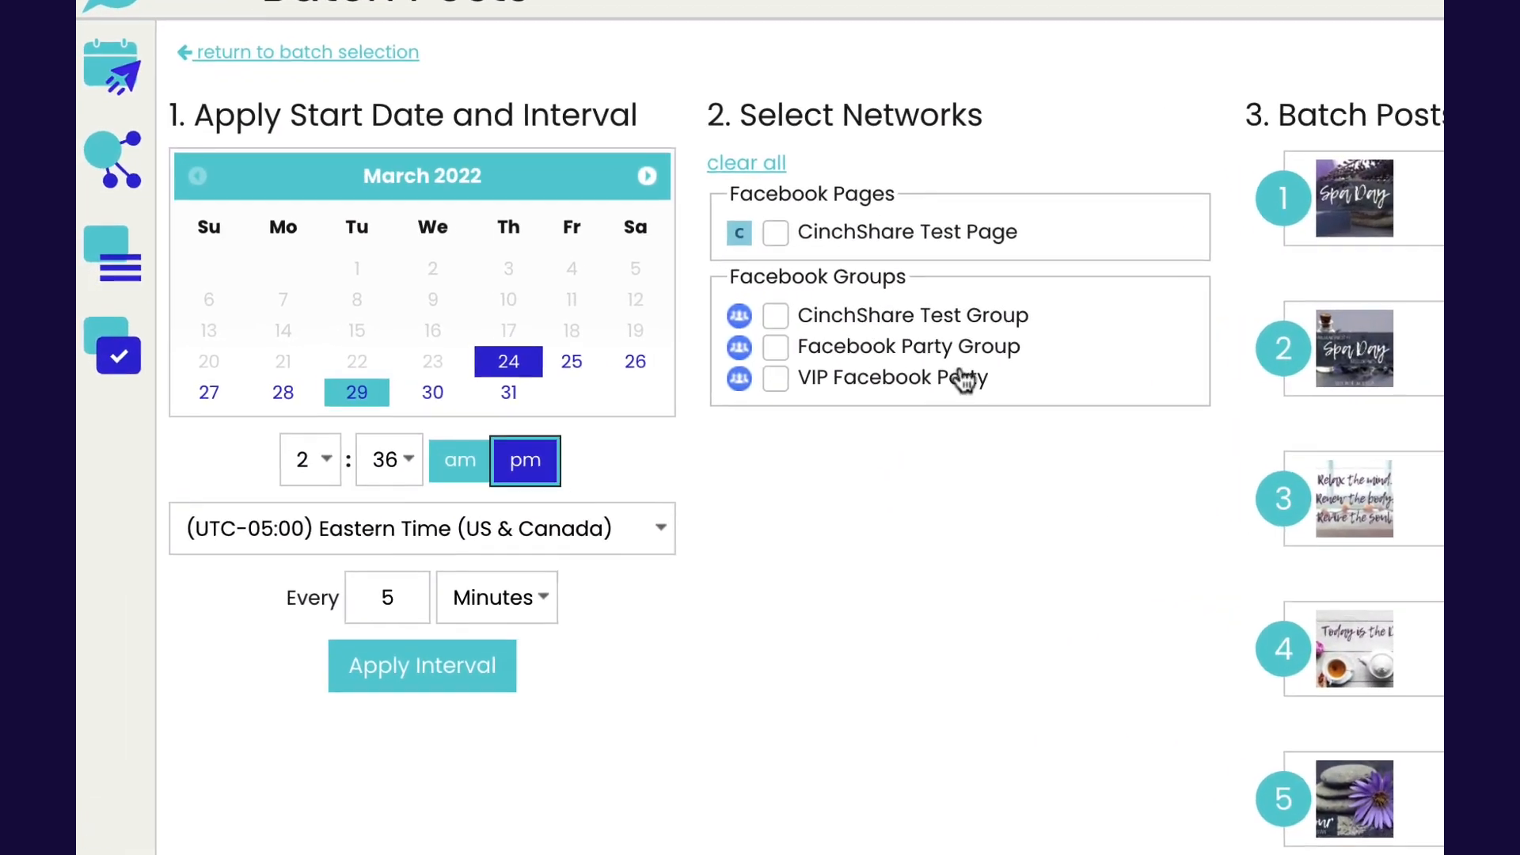
Step: Start the batch March 28 at 1:30 pm with 2-minute spacing applied, targeting CinchShare Test Group
{"action": "left_click", "coordinate": [302, 459]}
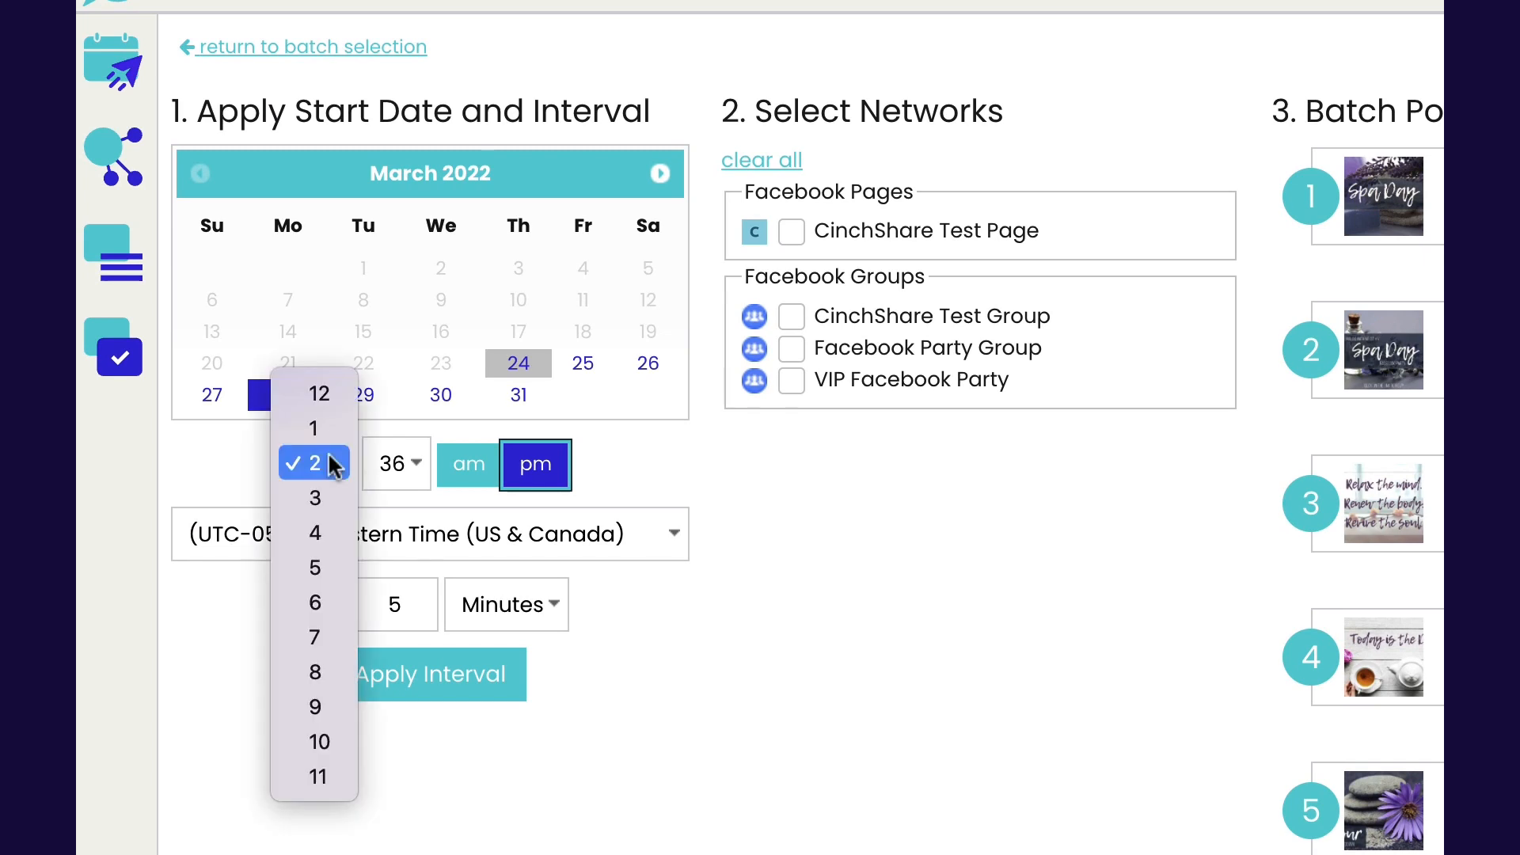
{"action": "left_click", "coordinate": [391, 465]}
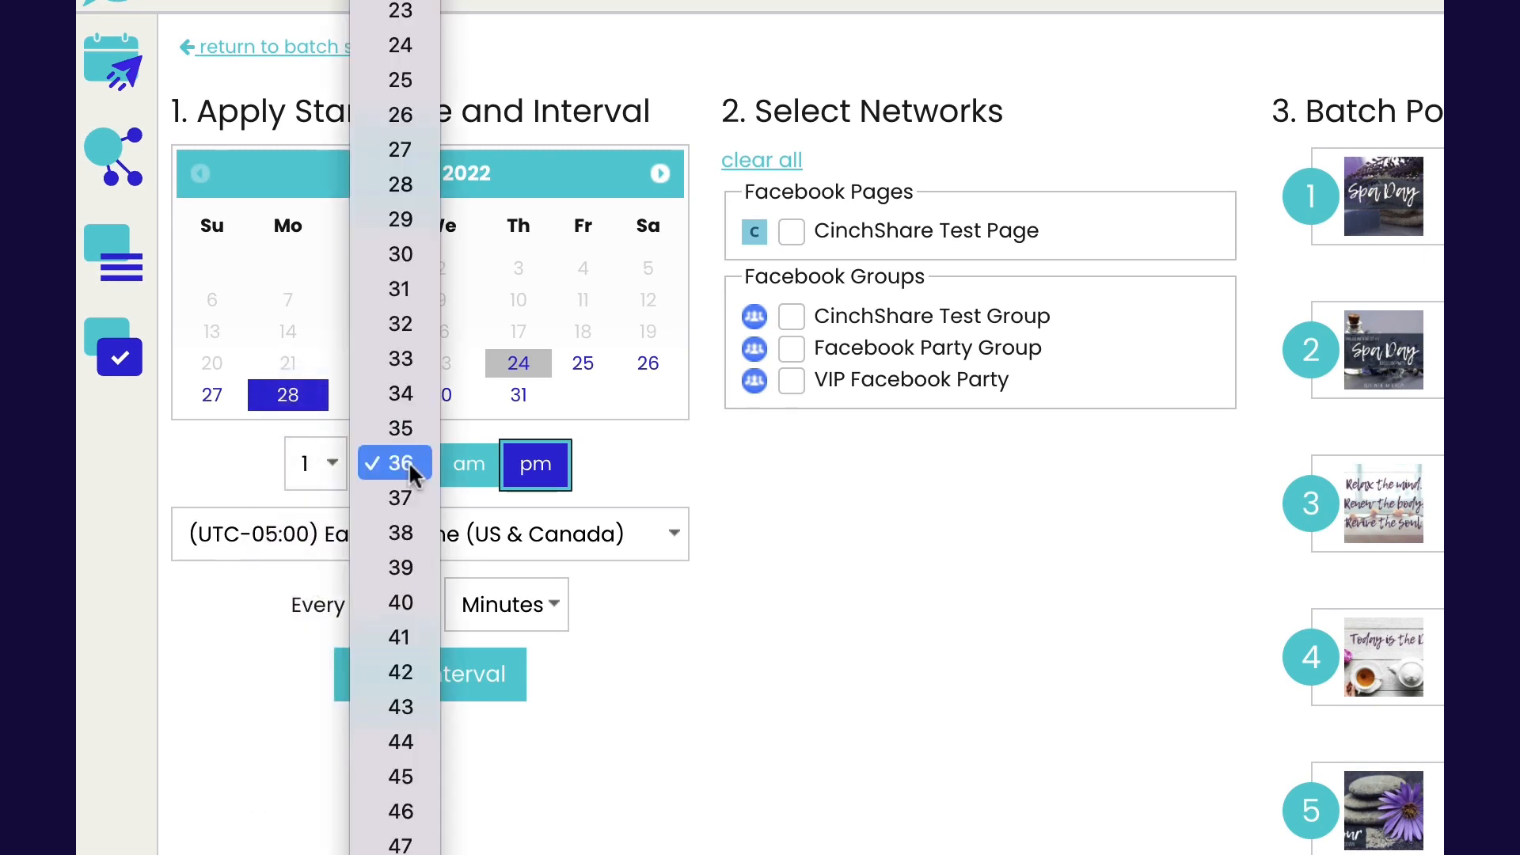
{"action": "left_click", "coordinate": [399, 463]}
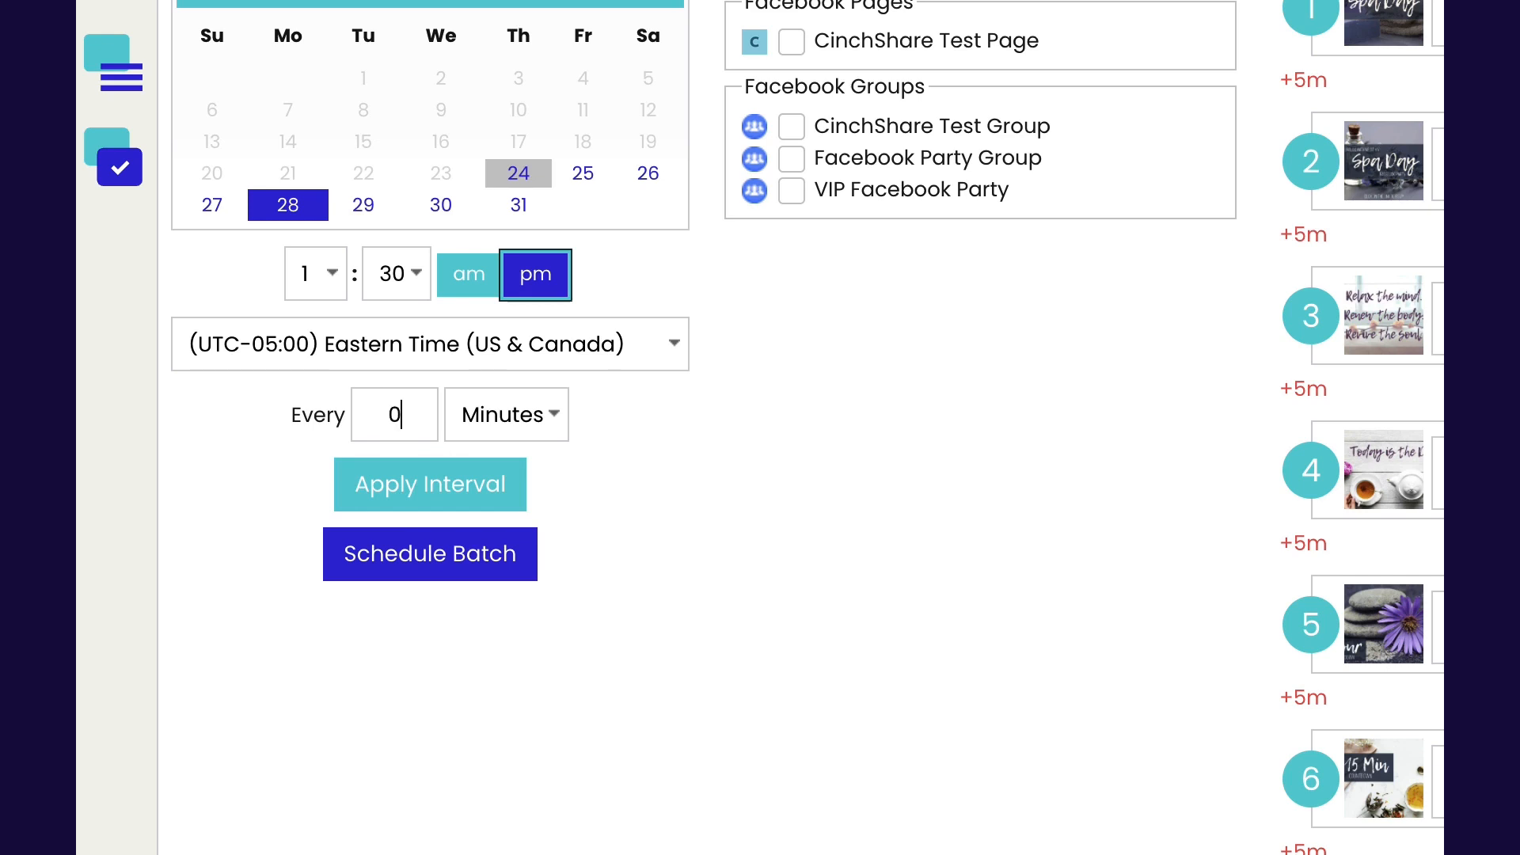
{"action": "left_click", "coordinate": [429, 485]}
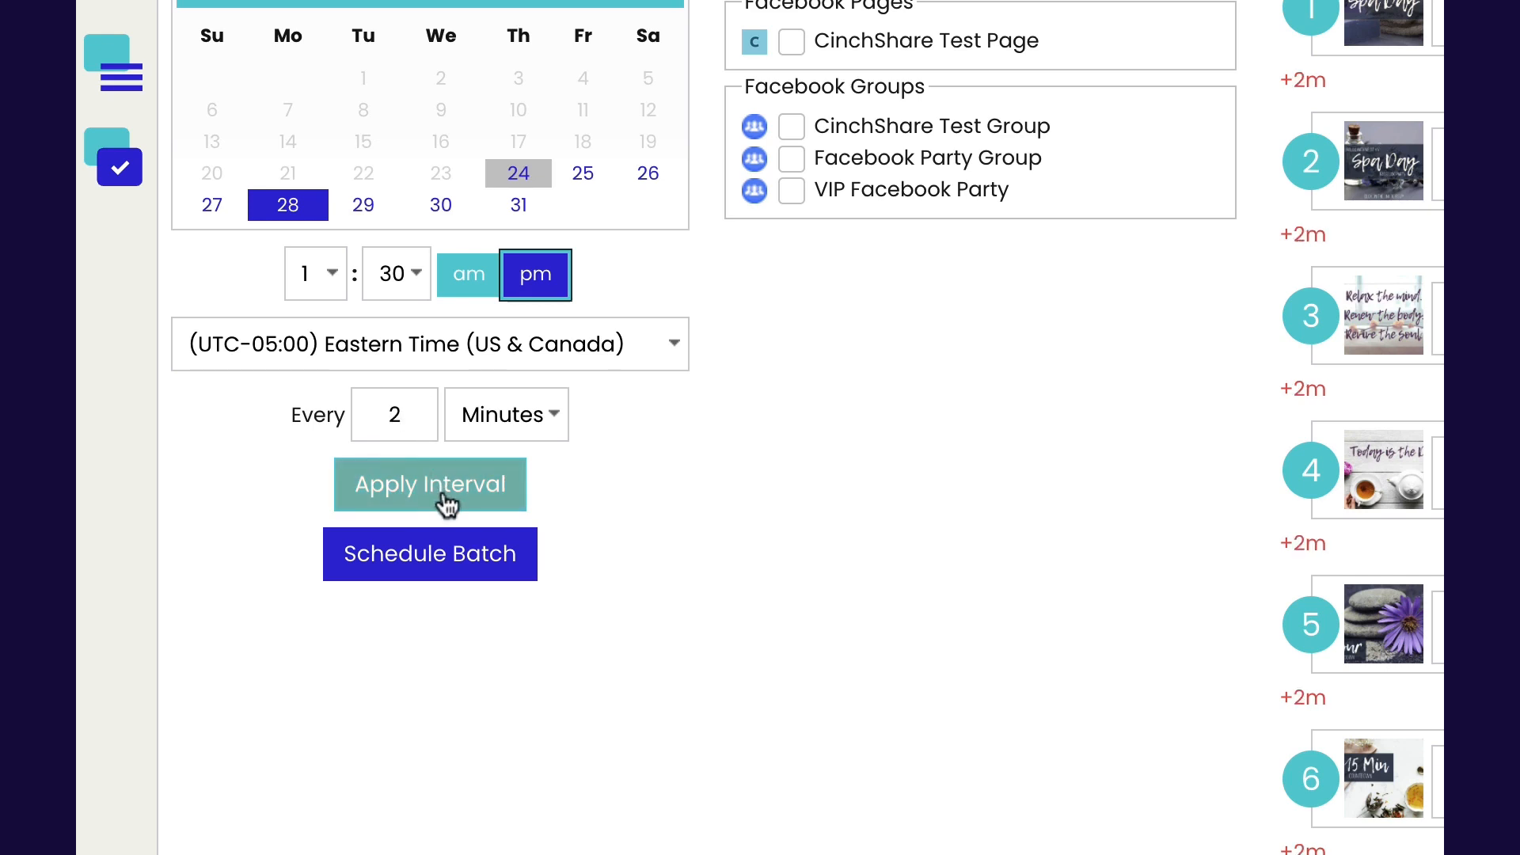
{"action": "scroll", "scroll_direction": "up", "scroll_amount": 3}
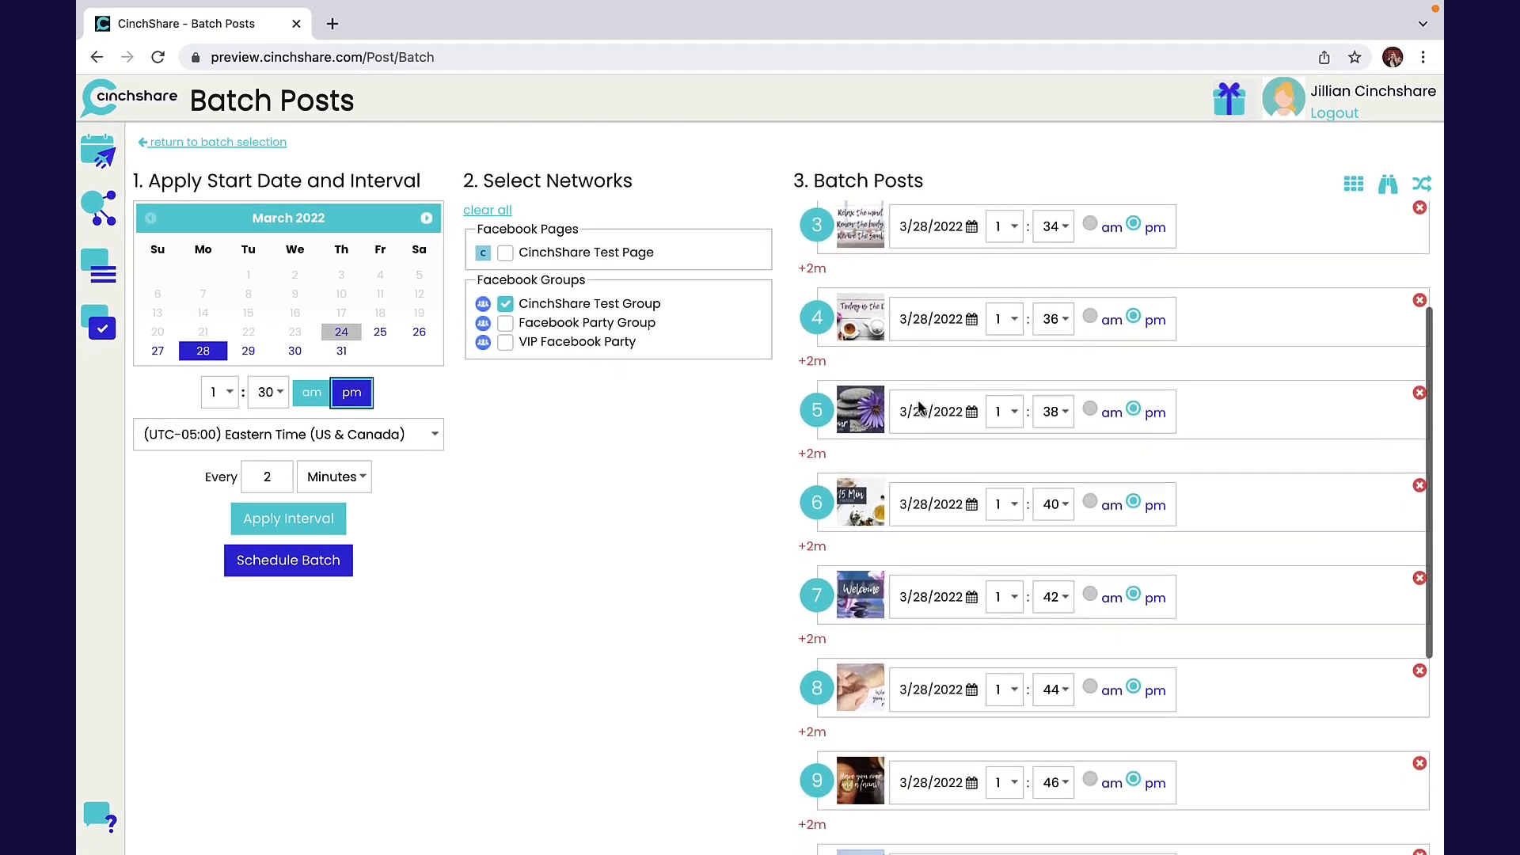
Step: Schedule the batch, returning to the Spa Day folder in the library
{"action": "scroll", "scroll_direction": "up", "scroll_amount": 3}
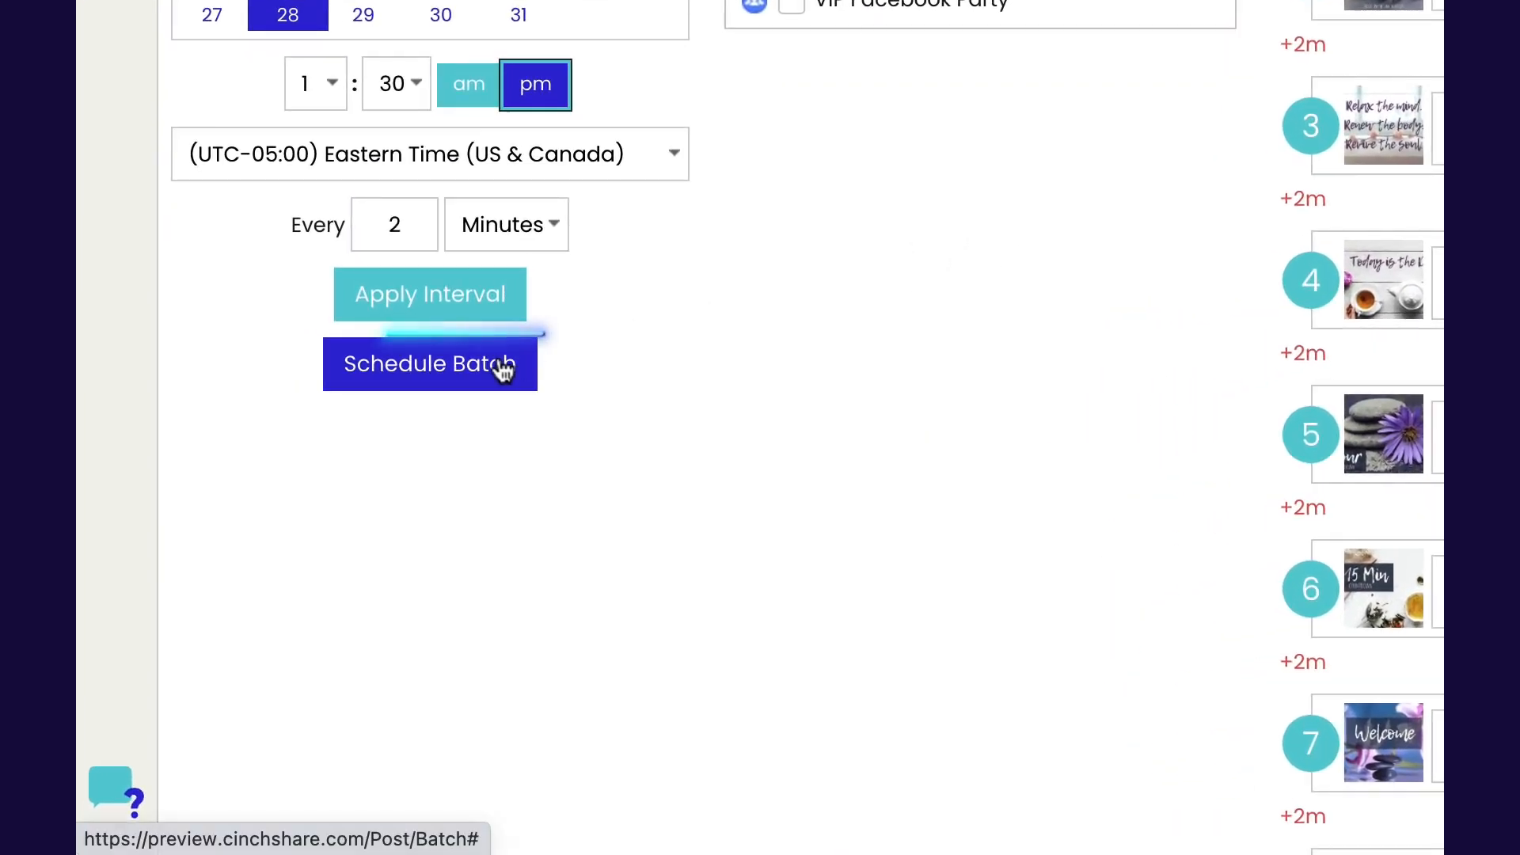
{"action": "left_click", "coordinate": [429, 364]}
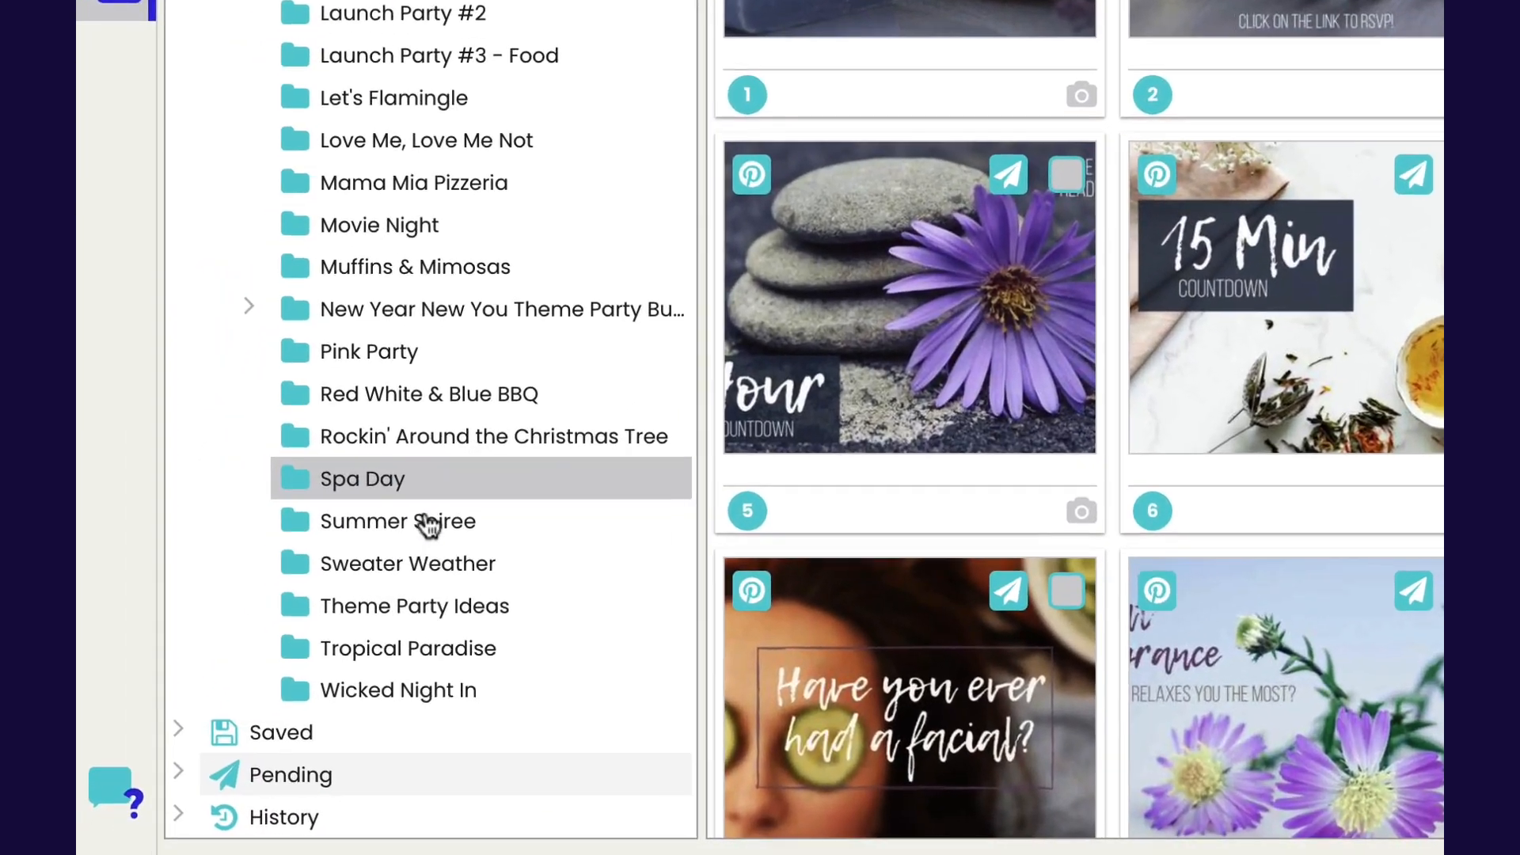
Step: View the Pending calendar for March 28 and bring up the 1:06 pm Today is the Day post
{"action": "left_click", "coordinate": [290, 774]}
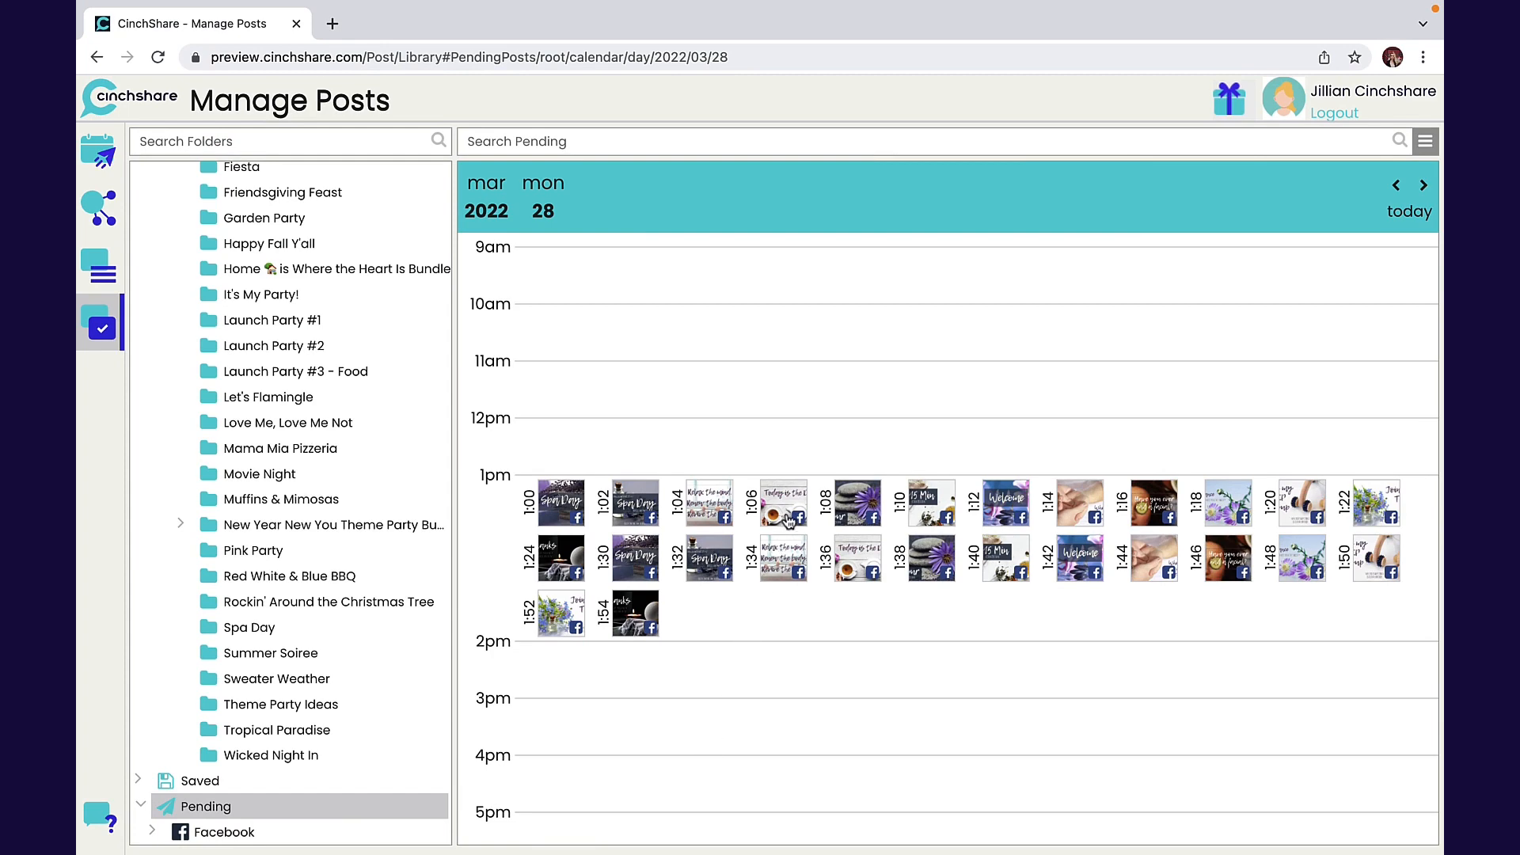
{"action": "left_click", "coordinate": [781, 502]}
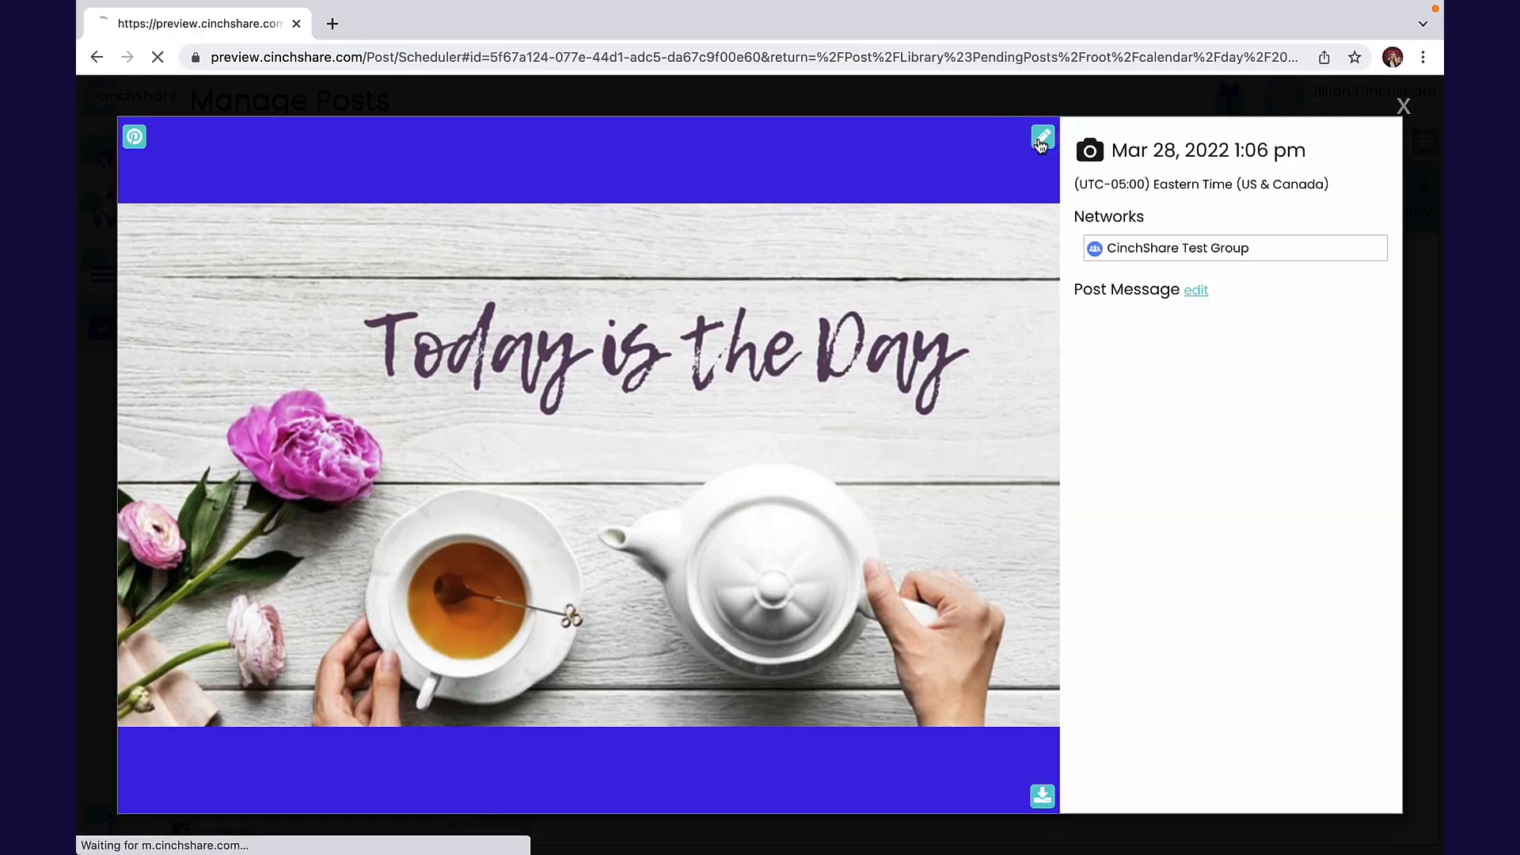
Step: Move the Today is the Day post from 1:06 pm to 1:00 pm, save it and return to Manage Posts
{"action": "left_click", "coordinate": [1042, 136]}
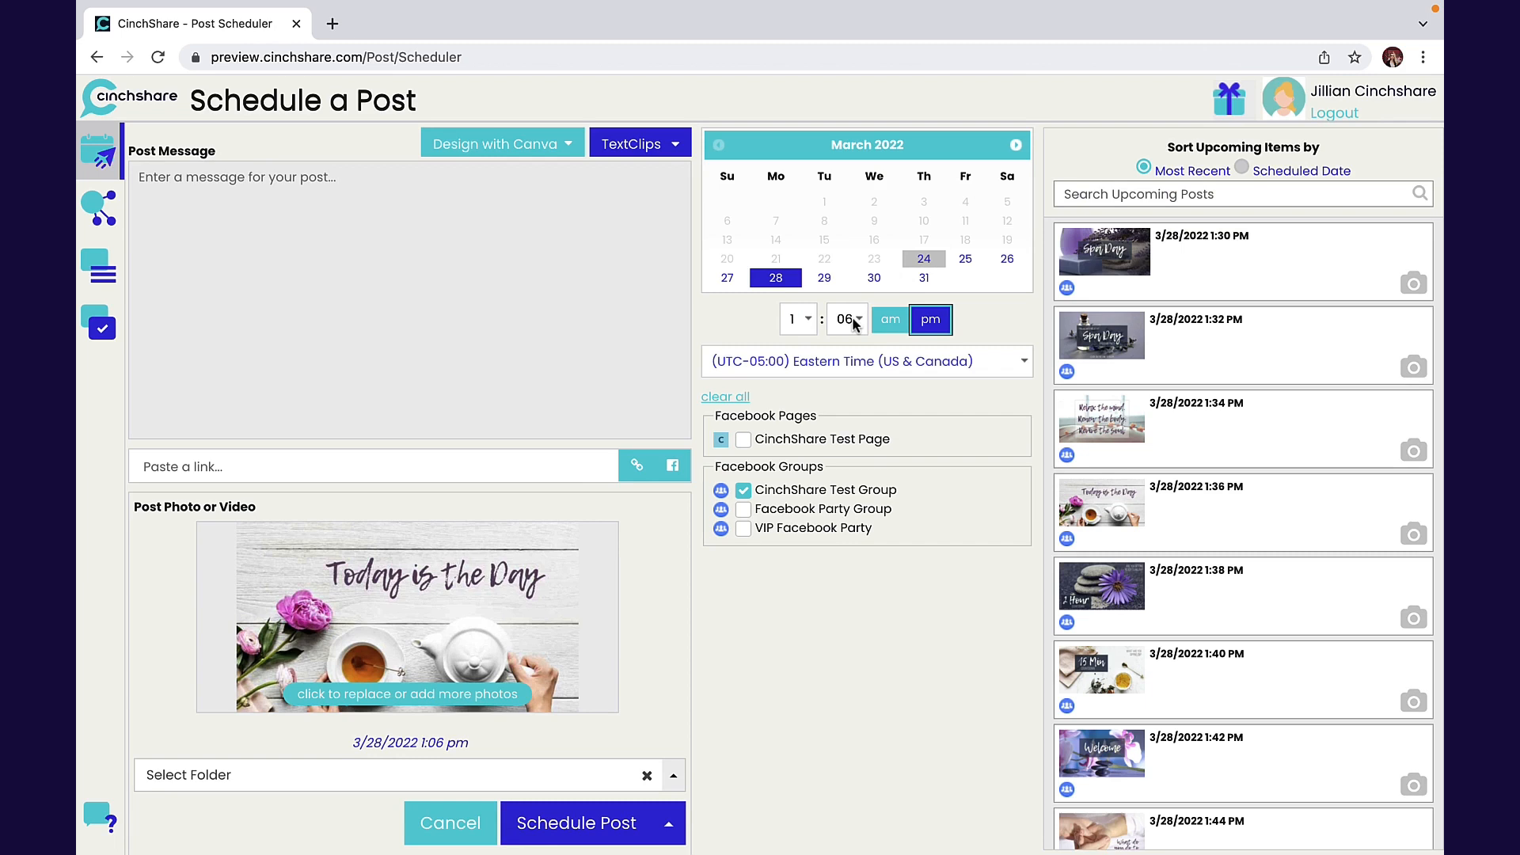
{"action": "left_click", "coordinate": [846, 319]}
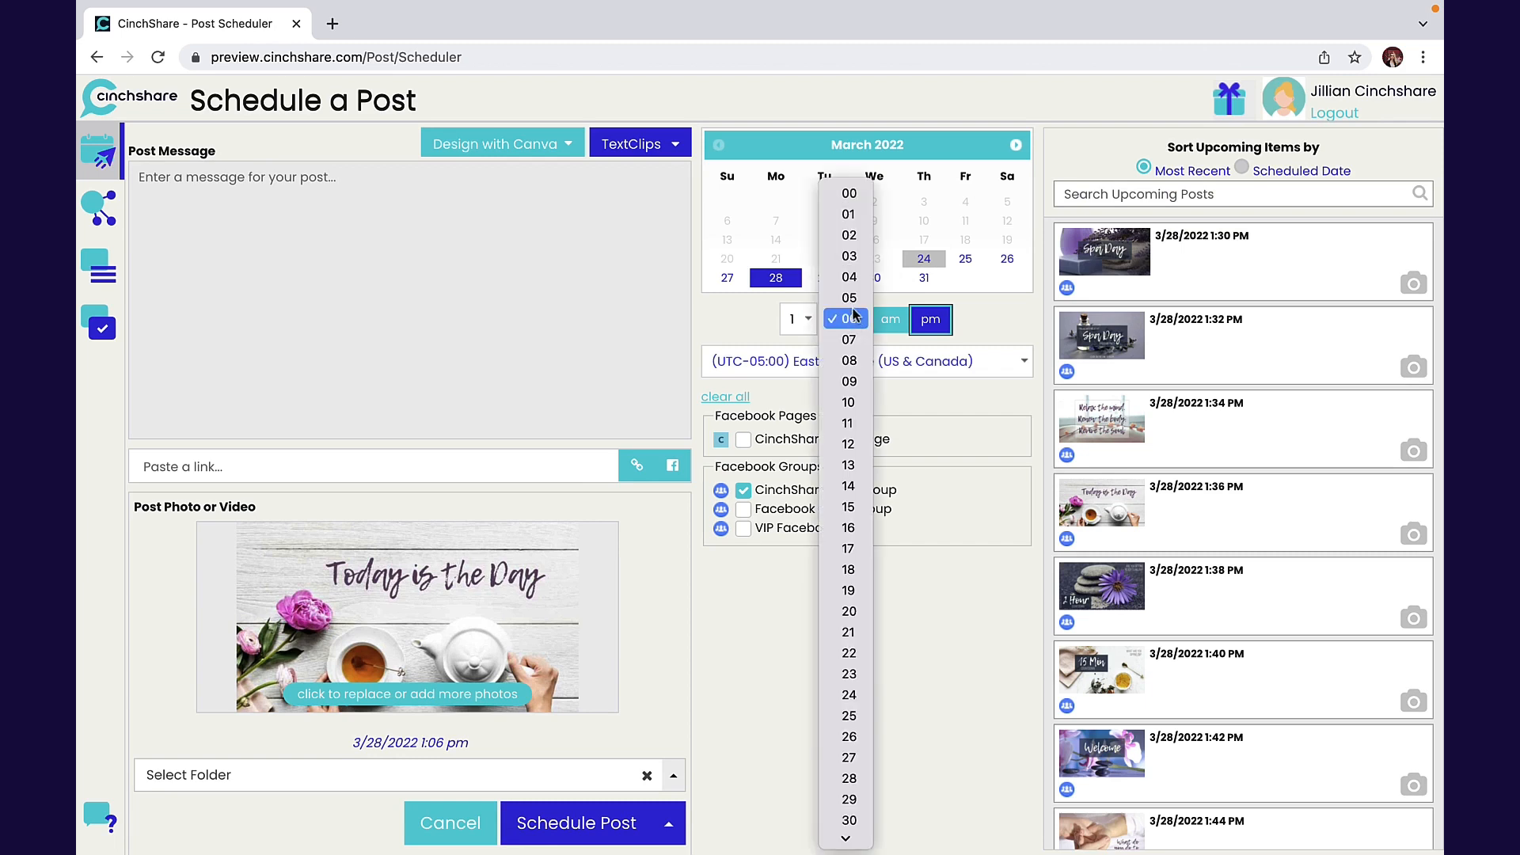
{"action": "left_click", "coordinate": [847, 193]}
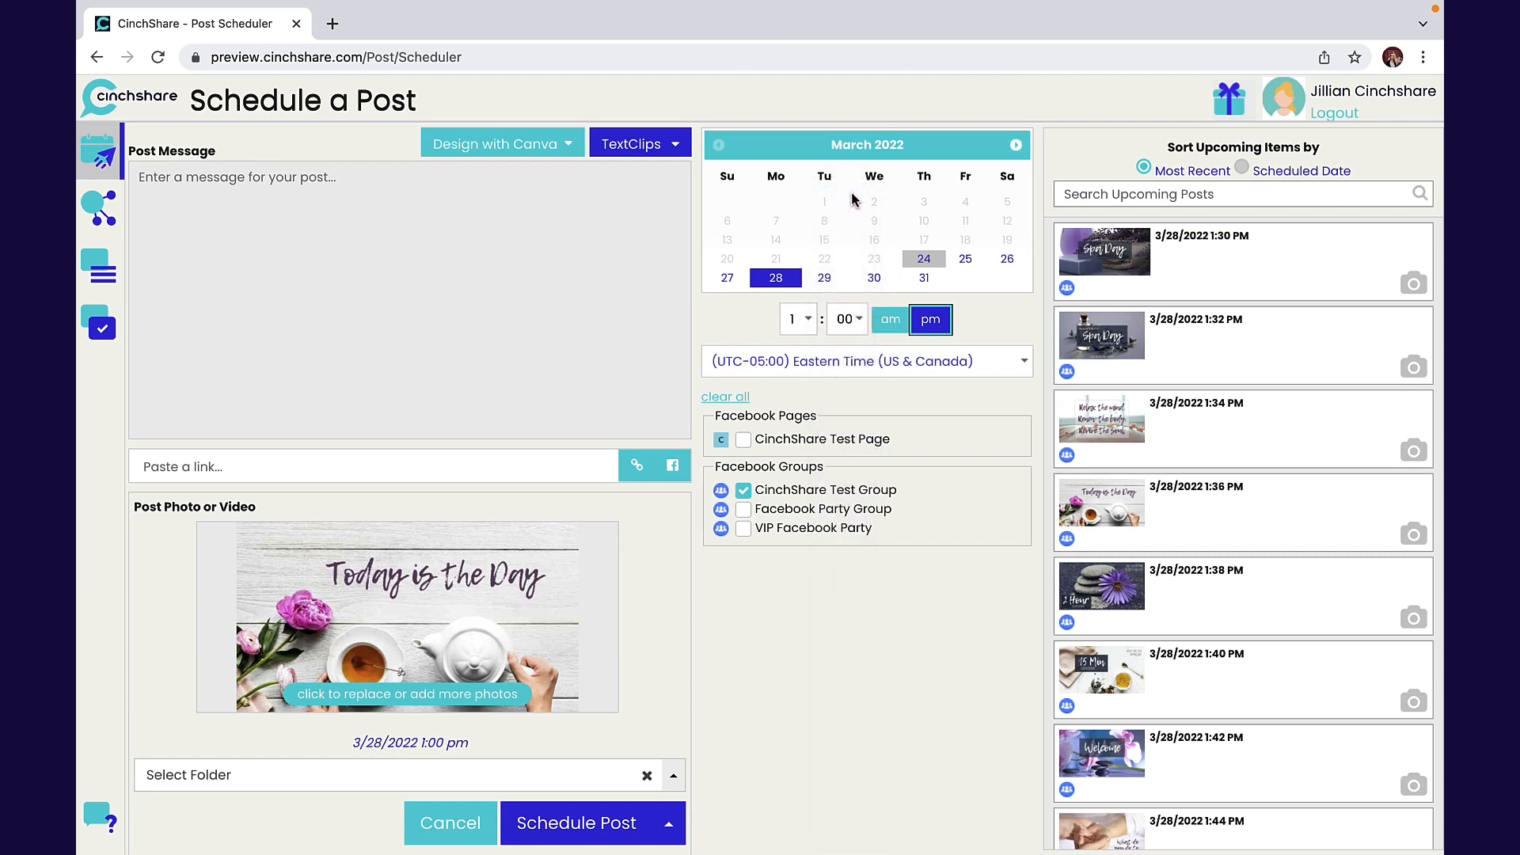
{"action": "mouse_move", "coordinate": [840, 235]}
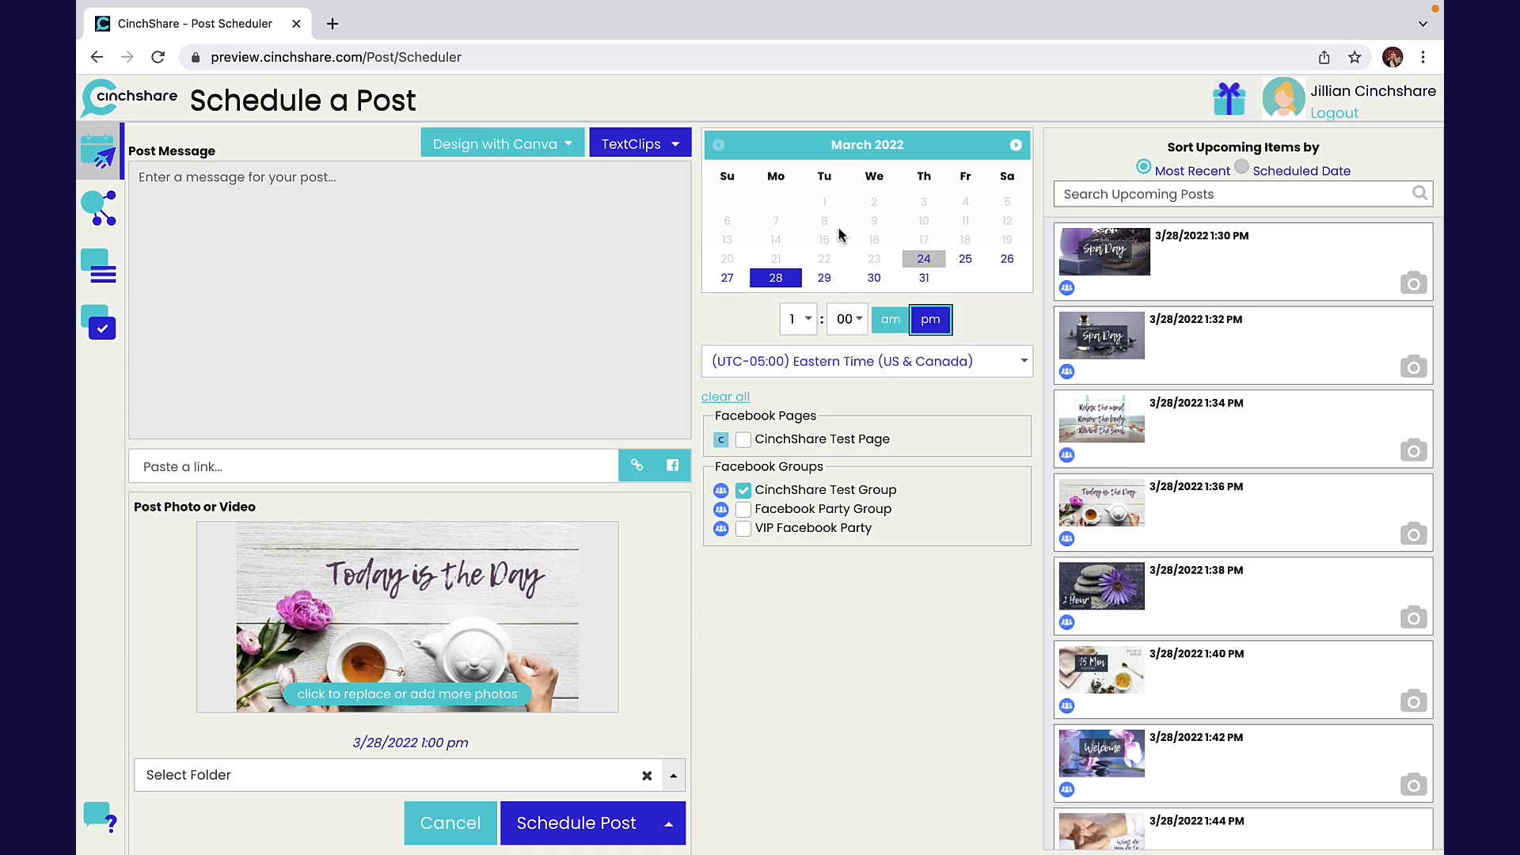
{"action": "left_click", "coordinate": [577, 822]}
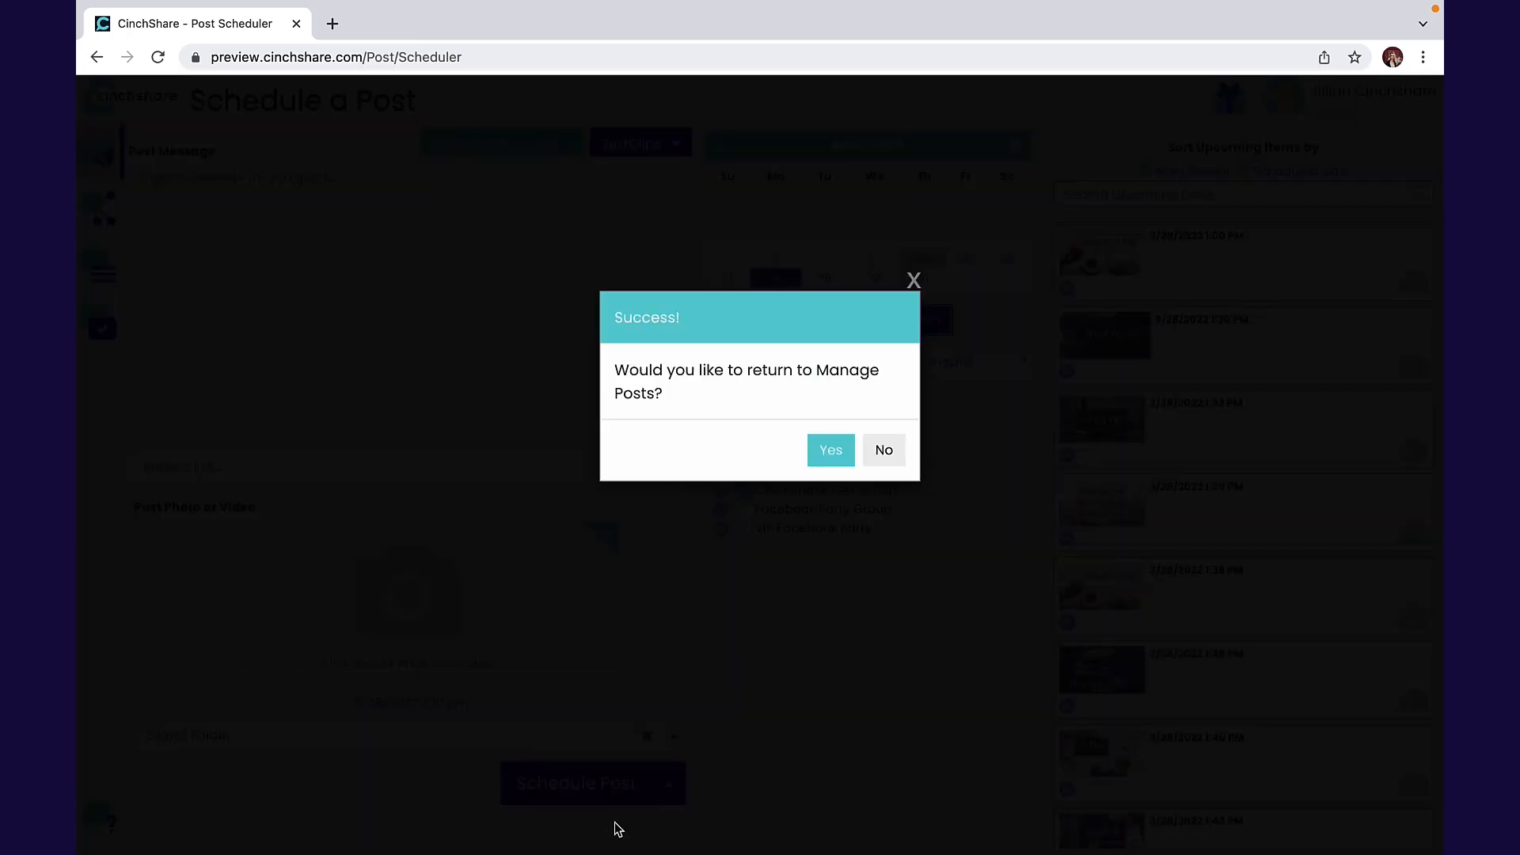
{"action": "left_click", "coordinate": [830, 450]}
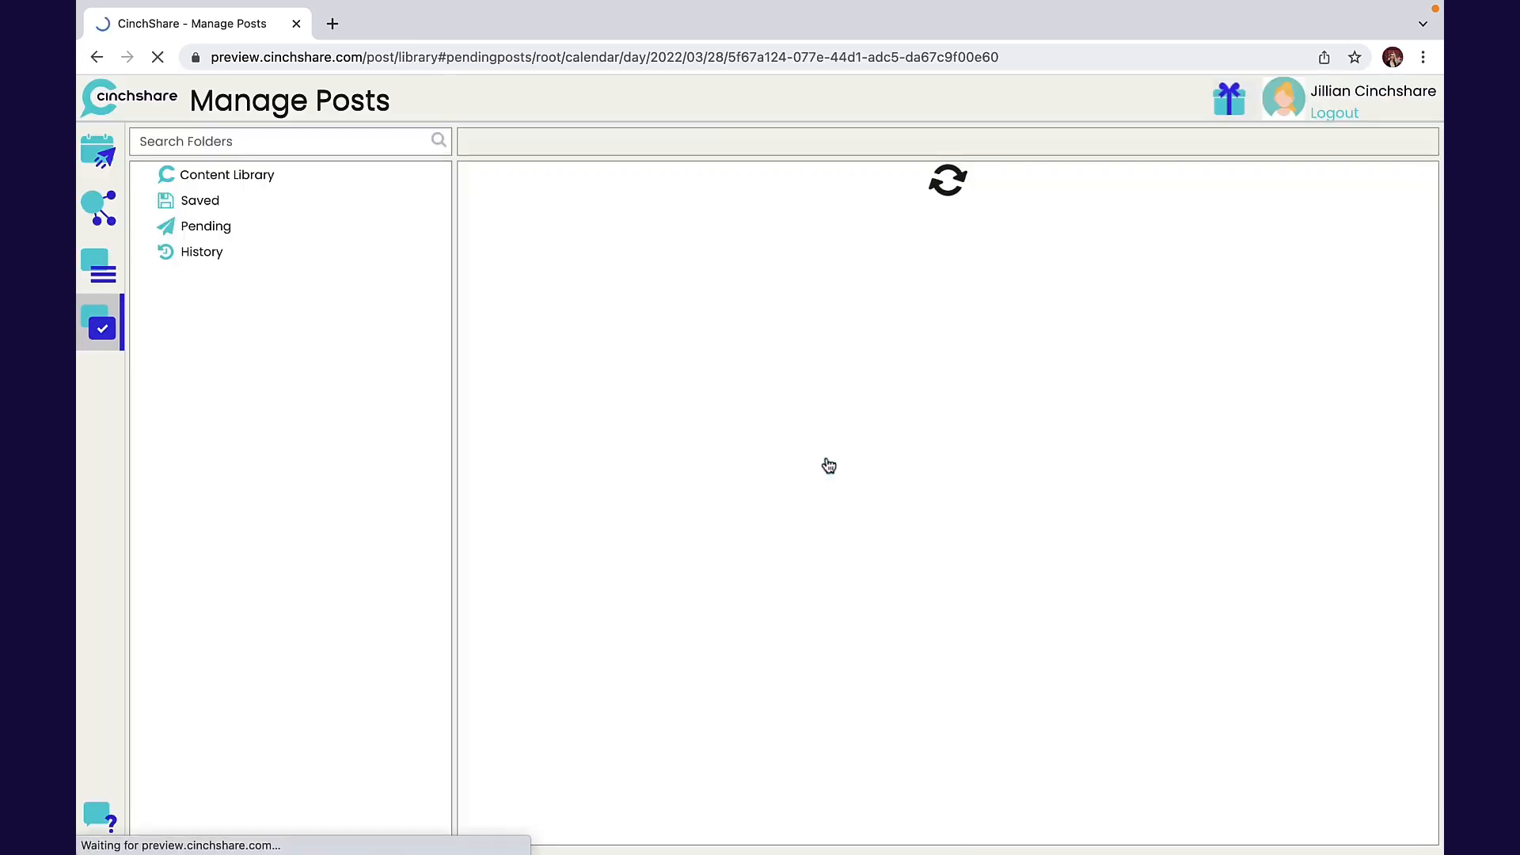